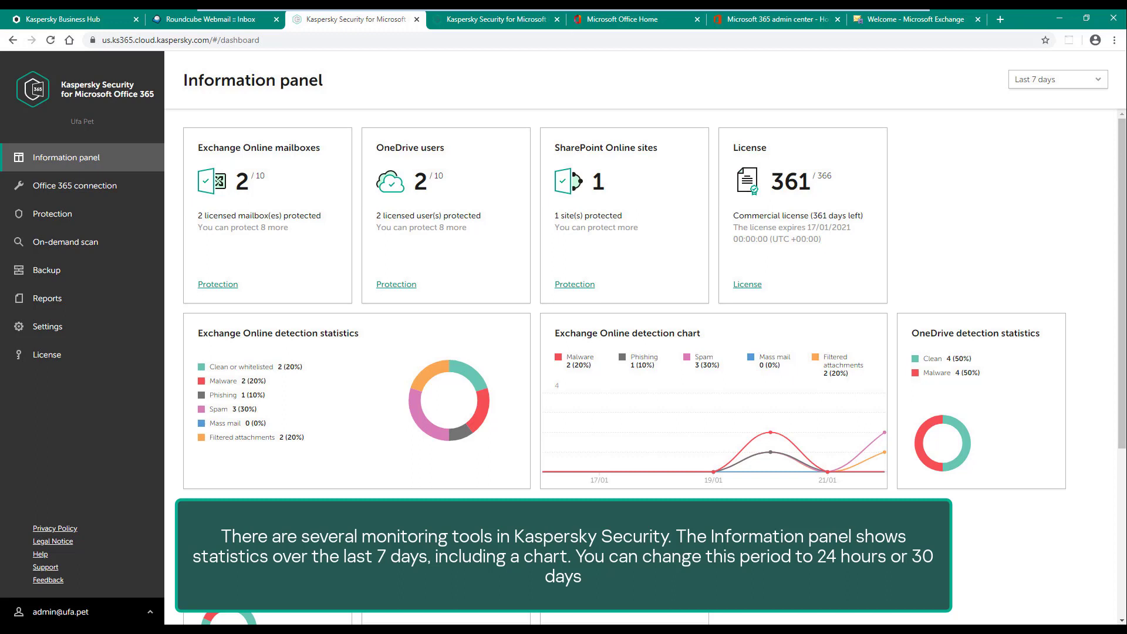
# Step: Switch to the Reports section from the left navigation sidebar
pyautogui.scroll(-3)
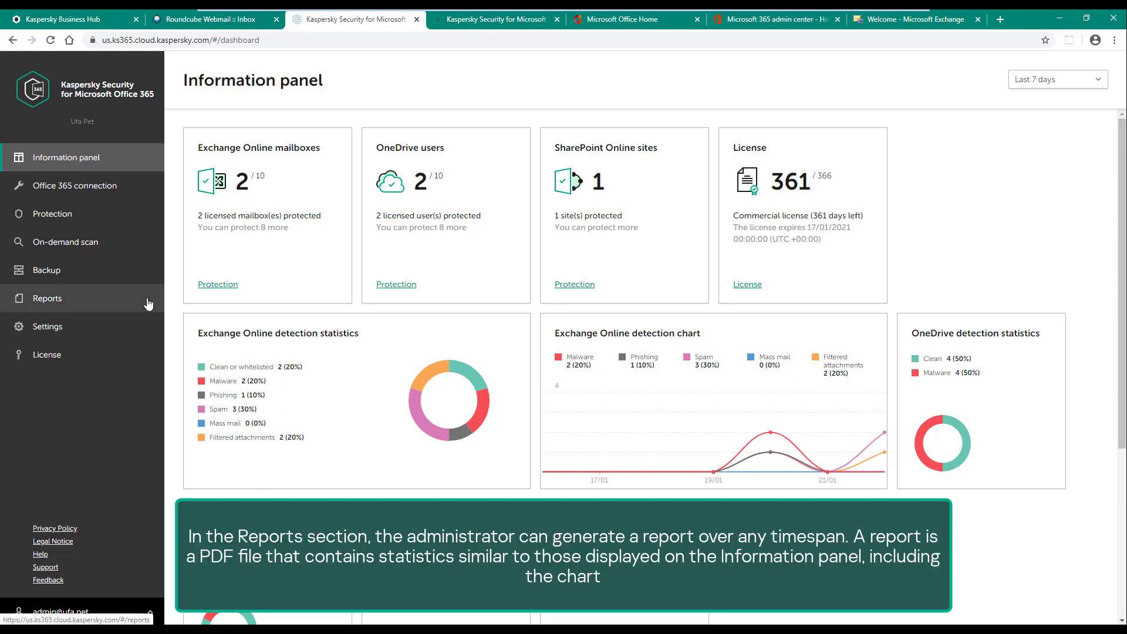
pyautogui.click(47, 298)
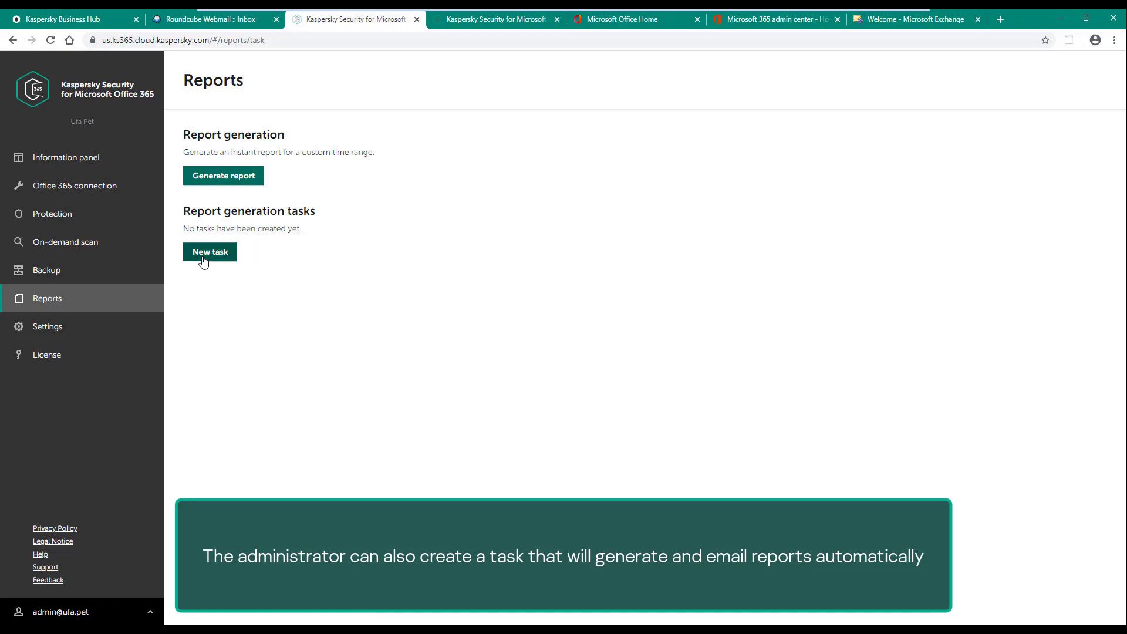
# Step: Create a weekly report generation task emailed to the 'admin@' recipient and save it
pyautogui.click(210, 251)
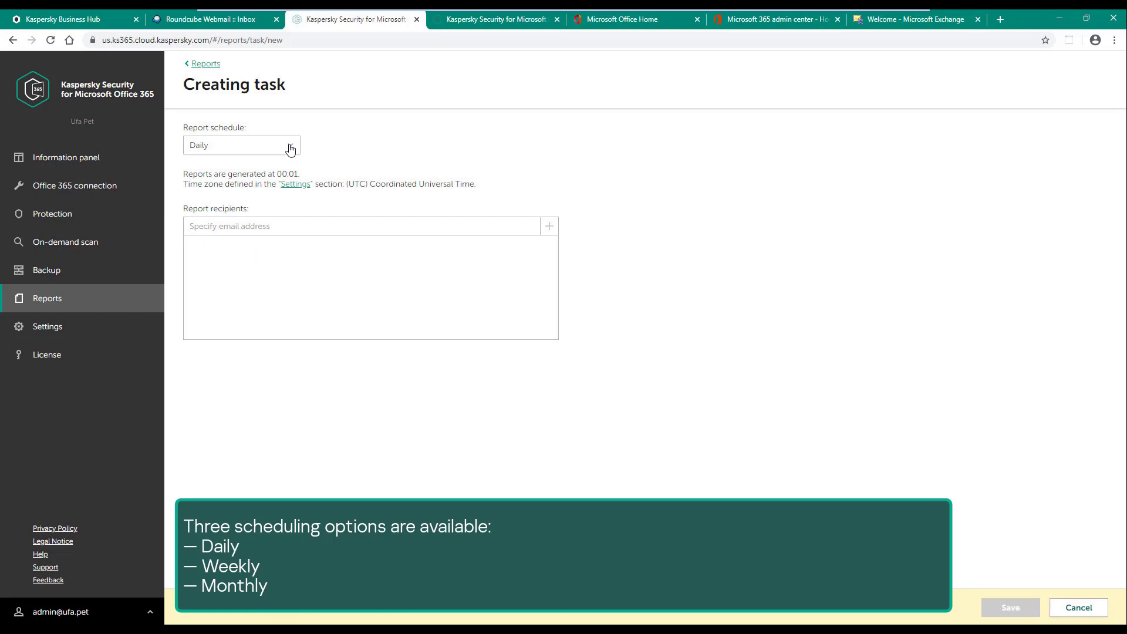
pyautogui.click(242, 146)
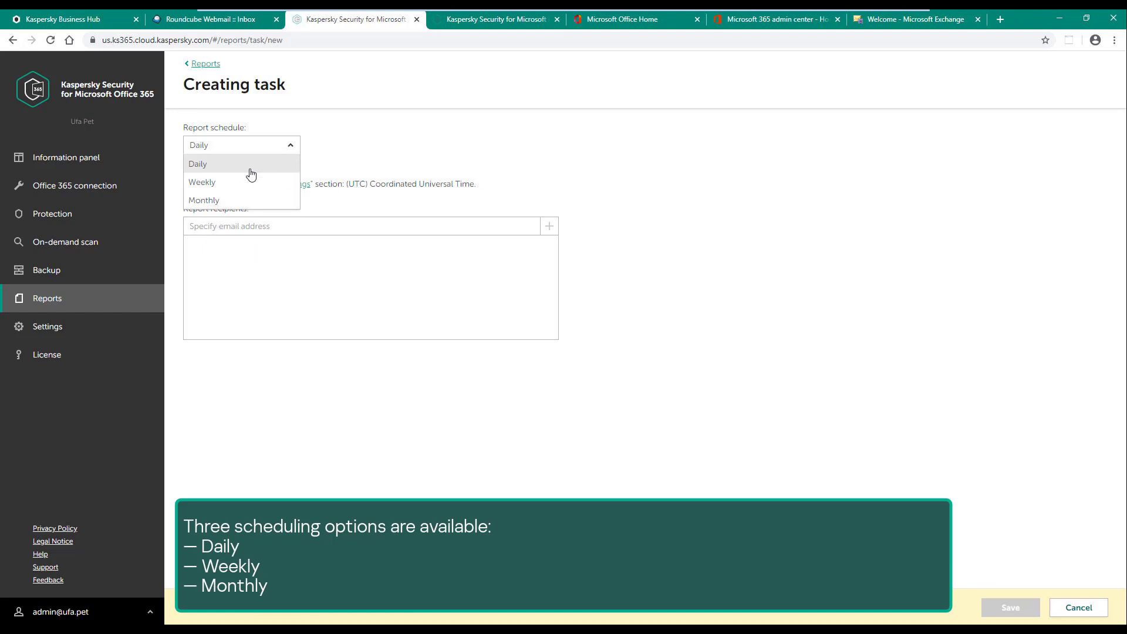
pyautogui.click(202, 182)
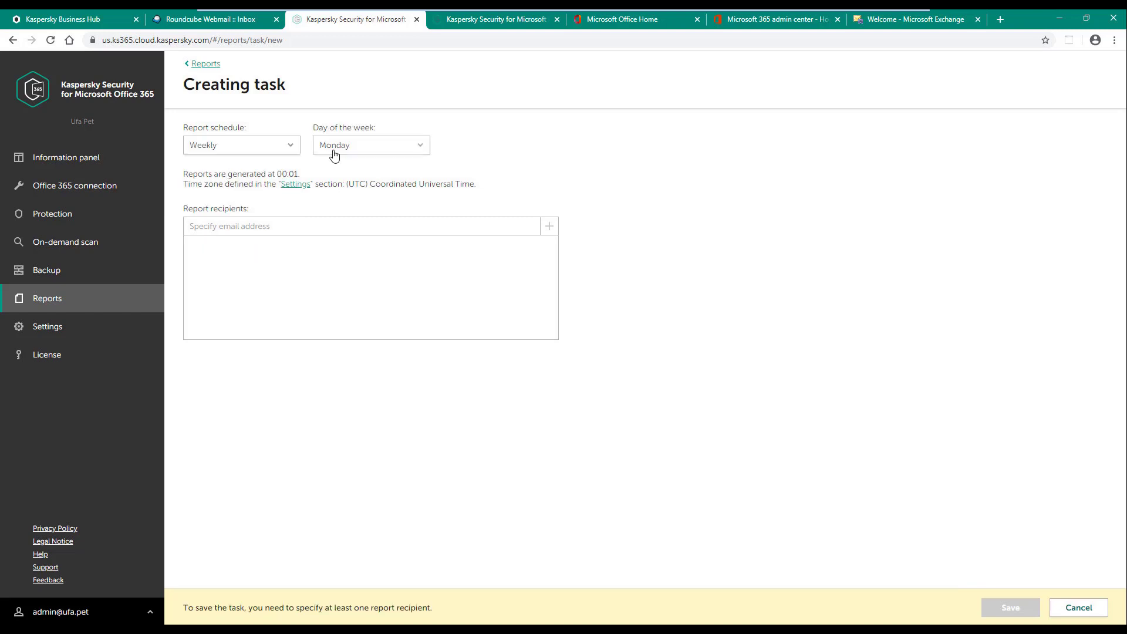
pyautogui.write('admin@')
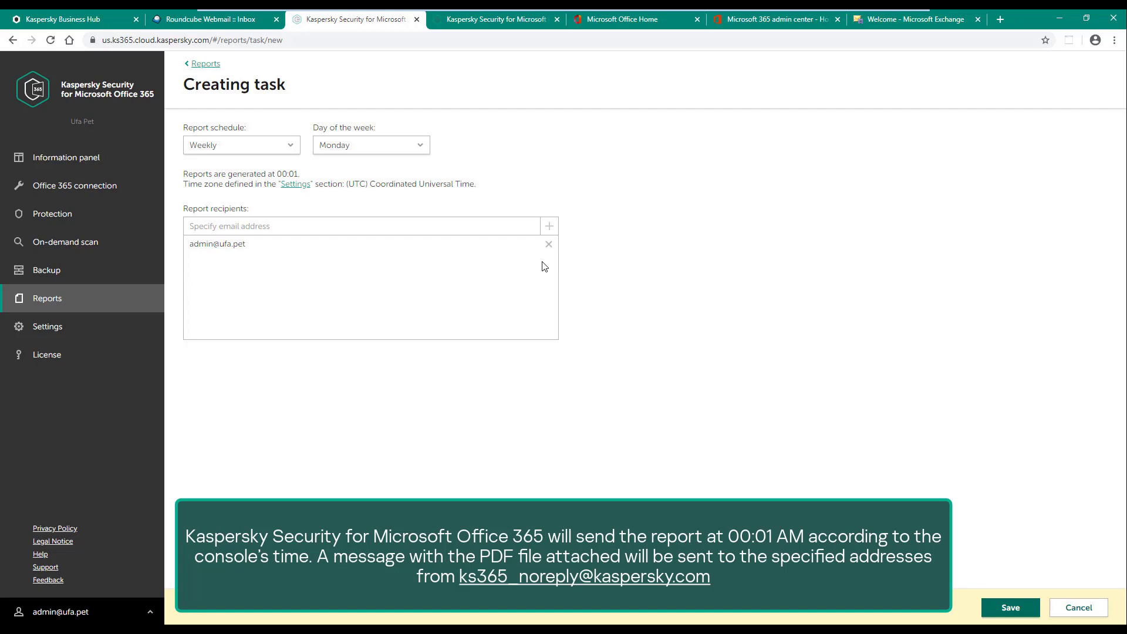
pyautogui.moveTo(977, 584)
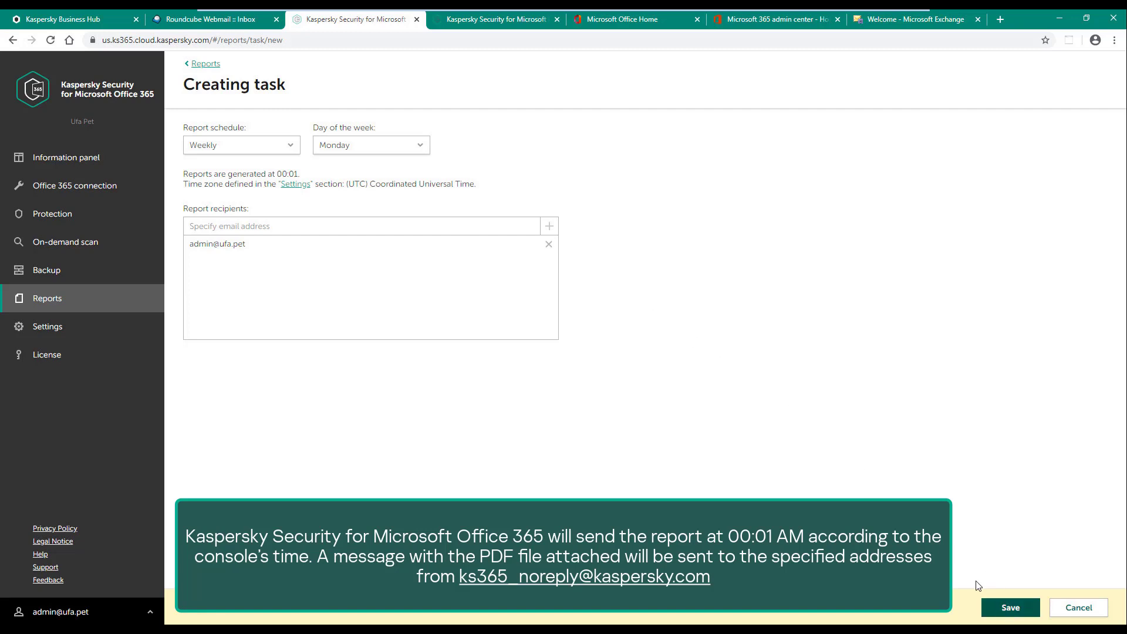
pyautogui.click(1009, 608)
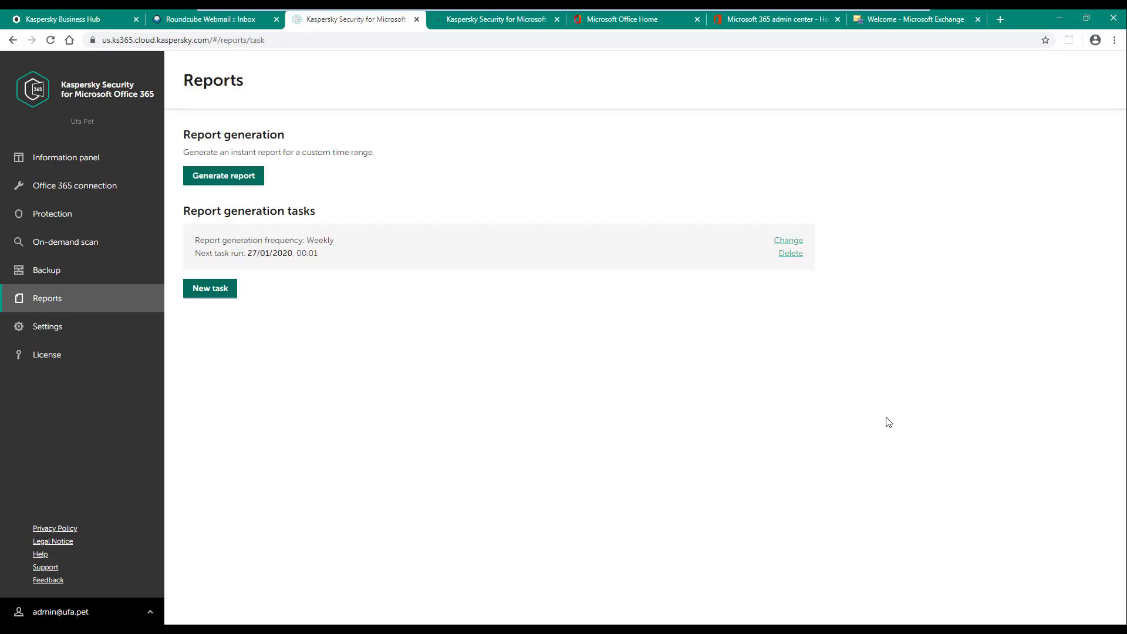
# Step: Generate an instant PDF report for the chosen date range and scroll through it
pyautogui.click(223, 176)
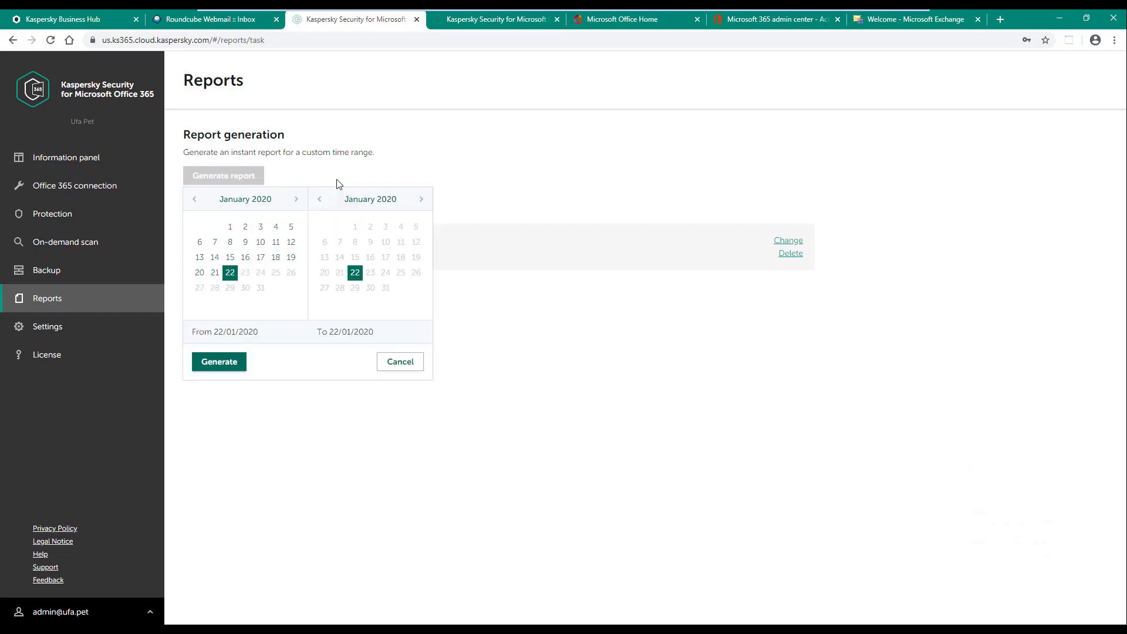
pyautogui.click(219, 361)
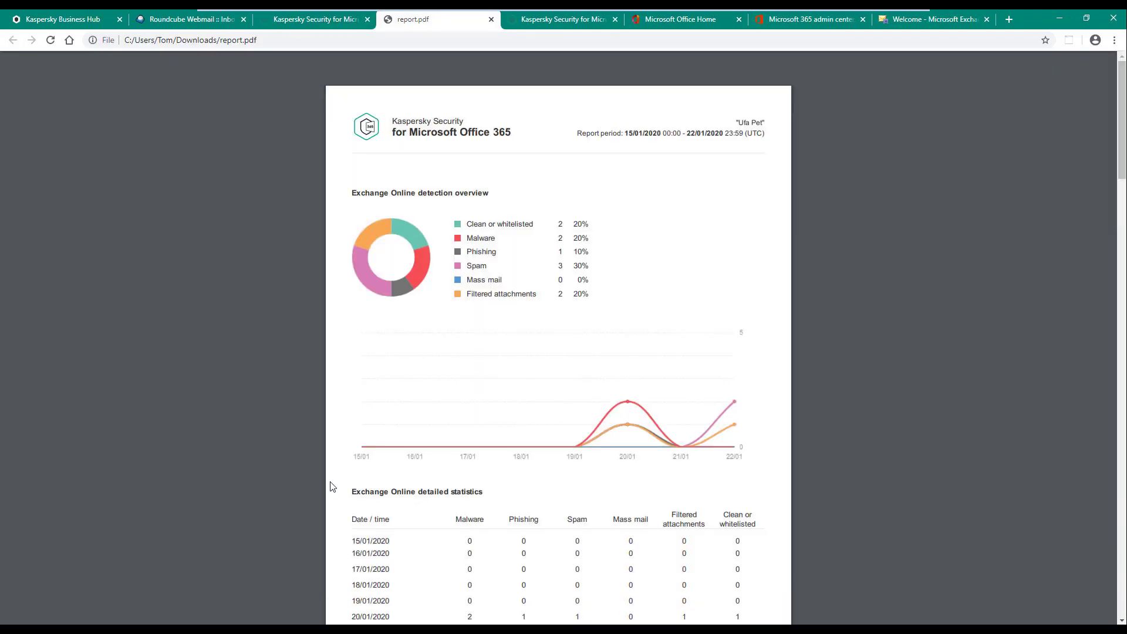
pyautogui.scroll(-3)
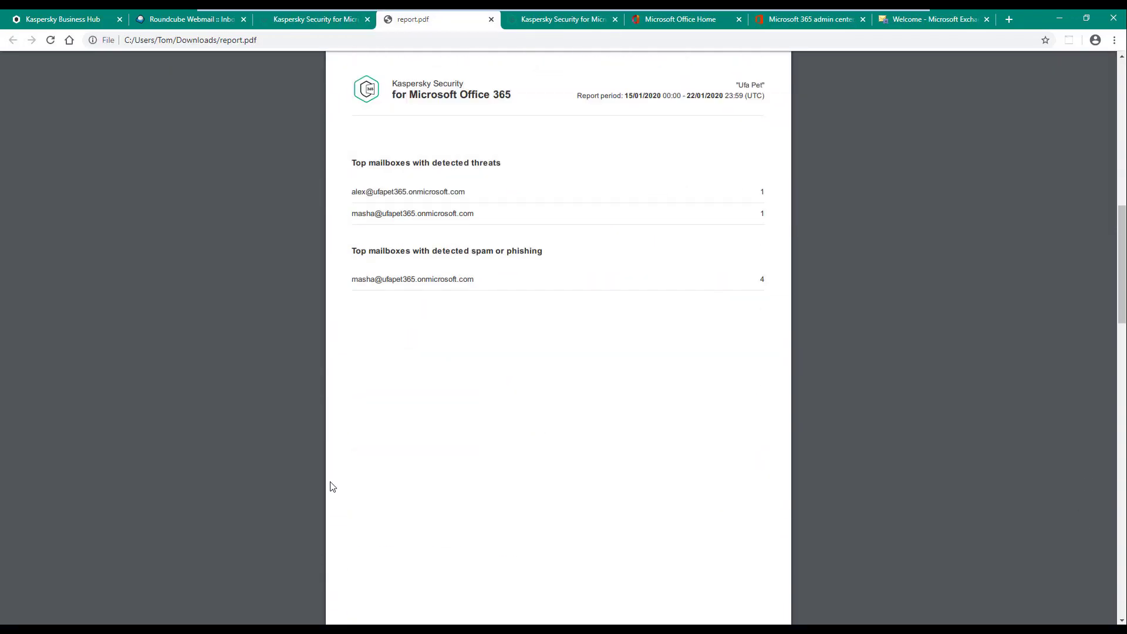
pyautogui.scroll(-3)
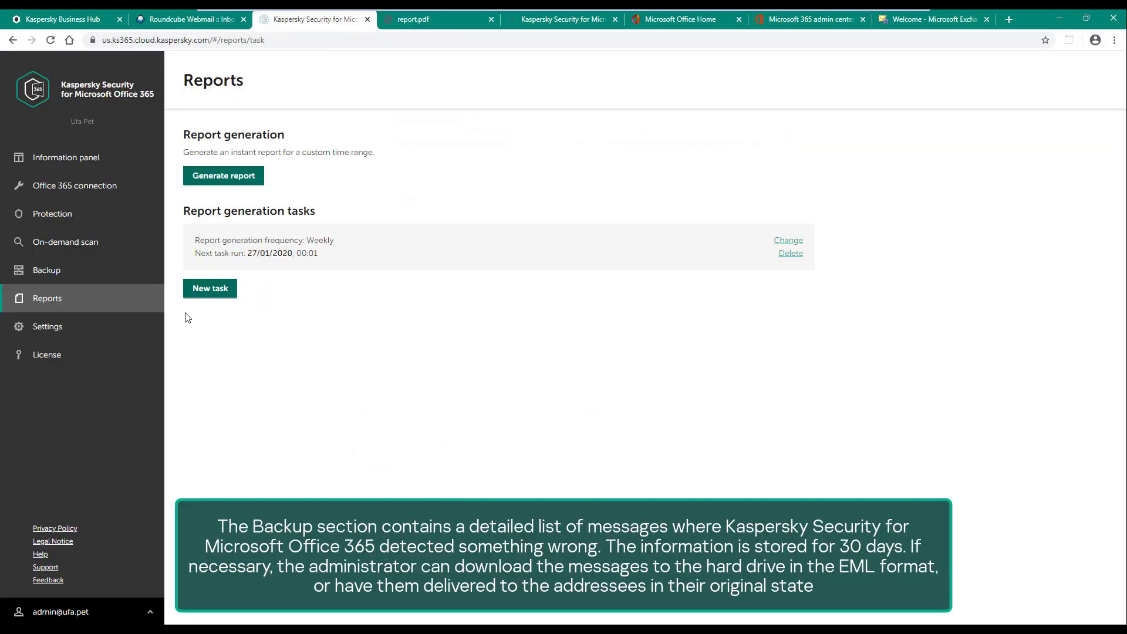
# Step: Switch to the Backup section listing messages with detected threats
pyautogui.click(47, 270)
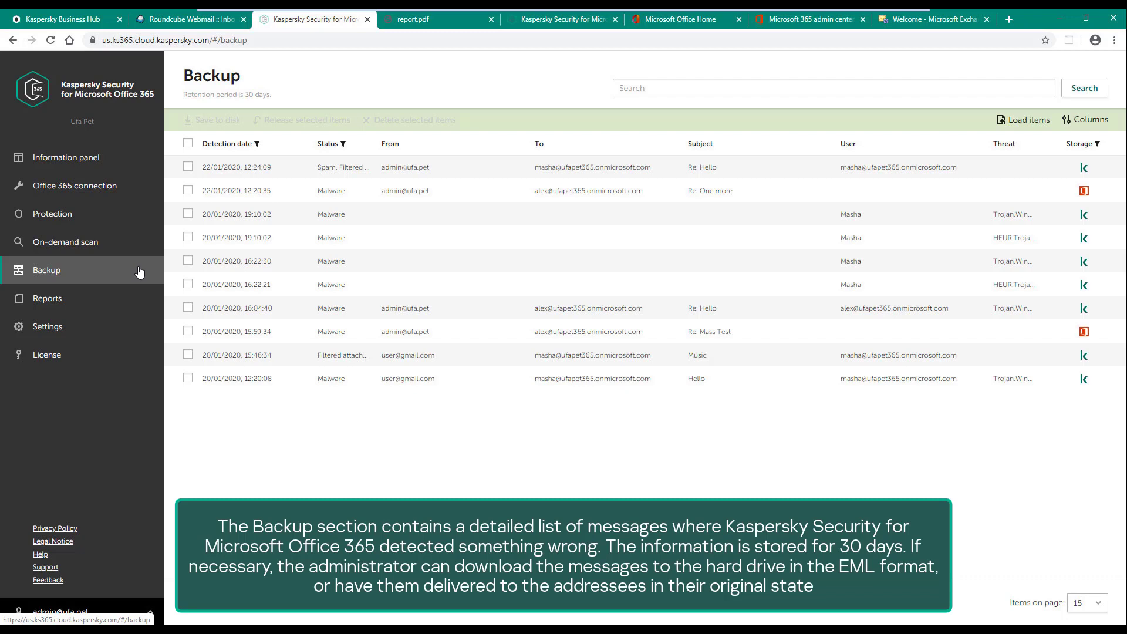
pyautogui.moveTo(186, 300)
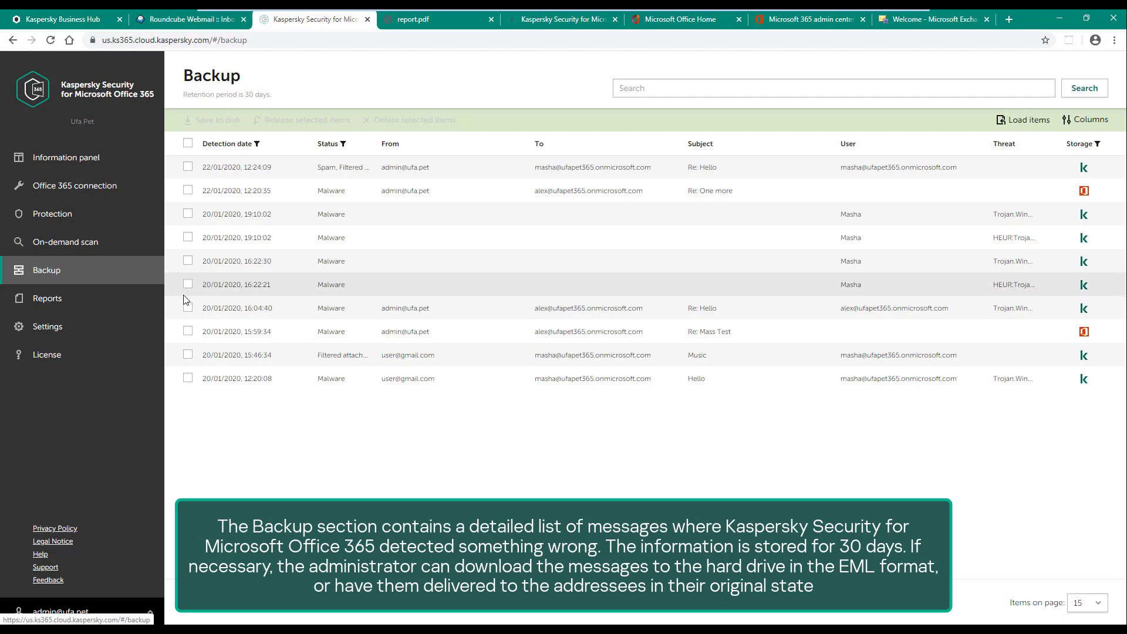
# Step: Select the Re: Hello malware message dated 20/01/2020 16:04:40 in the Backup list
pyautogui.click(188, 308)
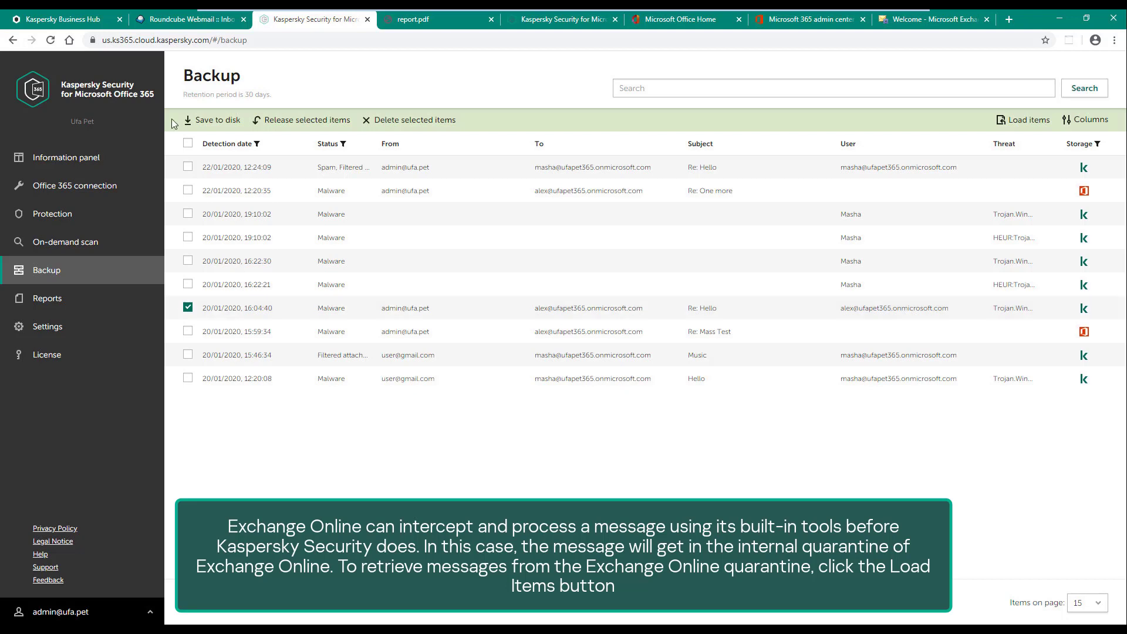
pyautogui.moveTo(632, 123)
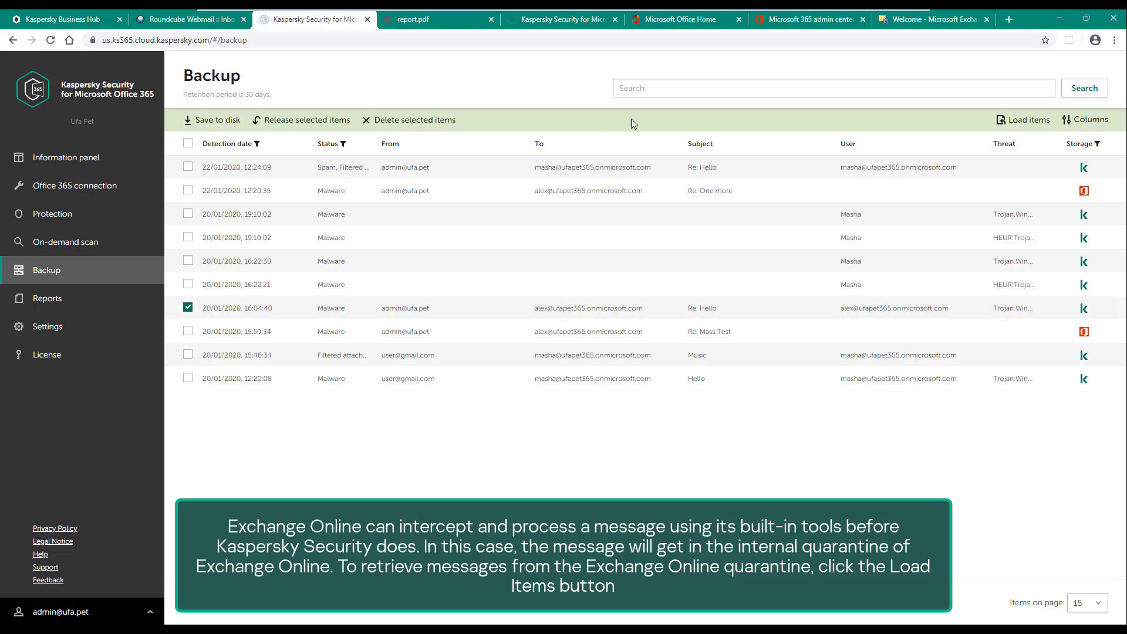